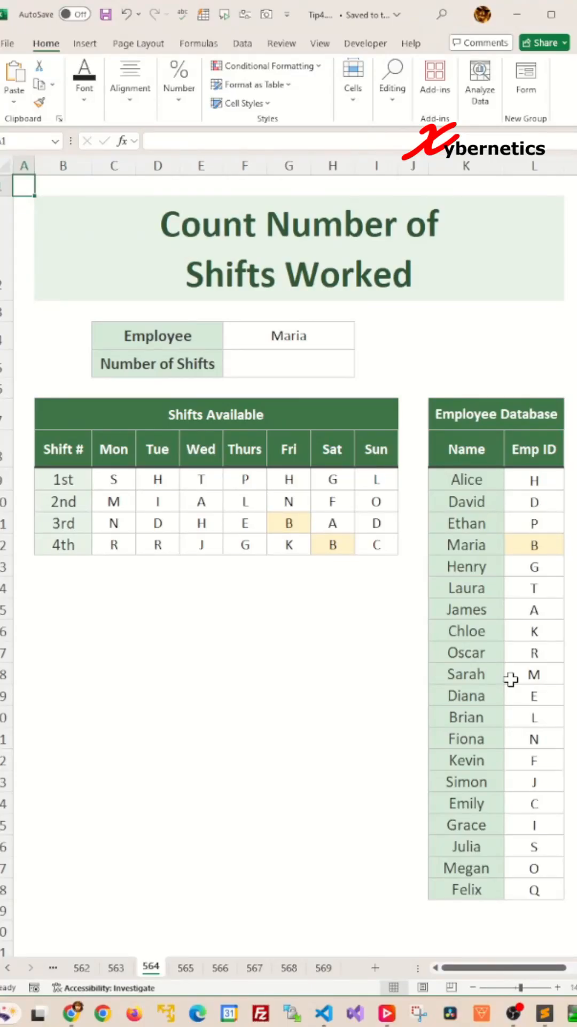
{"action": "mouse_move", "coordinate": [432, 556]}
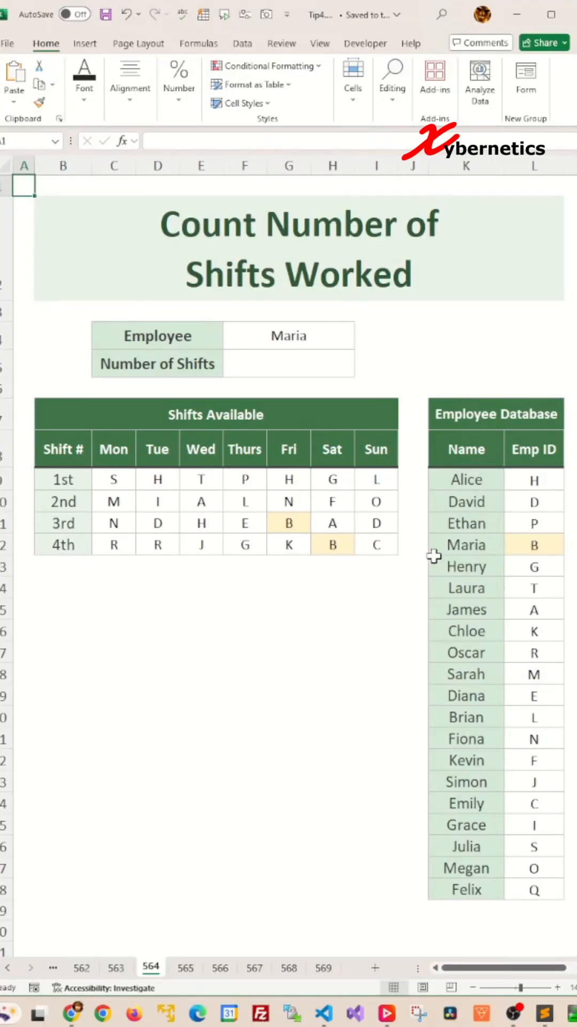
Enter =VLOOKUP(F4,K9:L28,2,FALSE) in F5 to return Maria's ID, B.
{"action": "type", "text": "=VLOOKUP("}
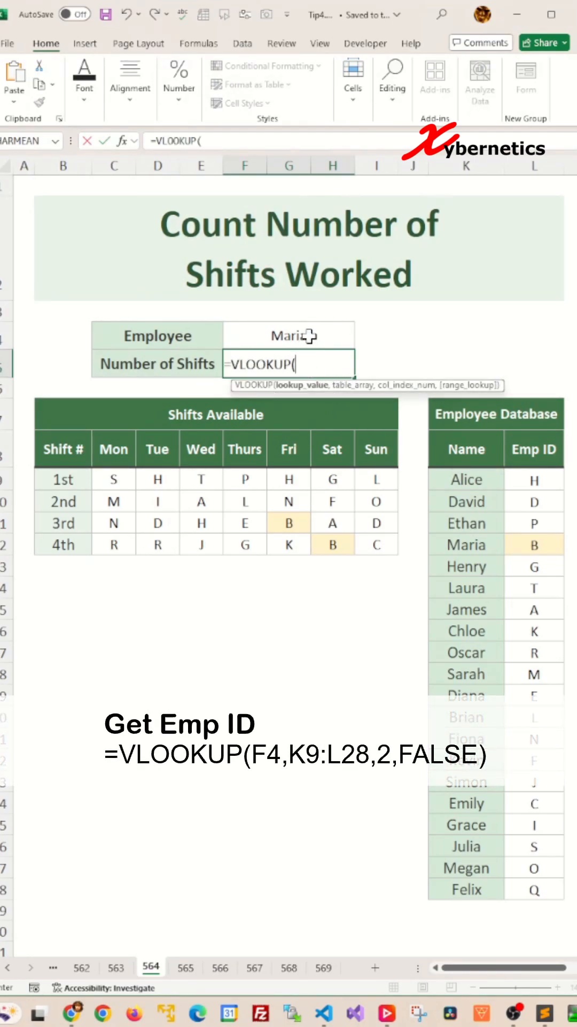
{"action": "left_click", "coordinate": [288, 334]}
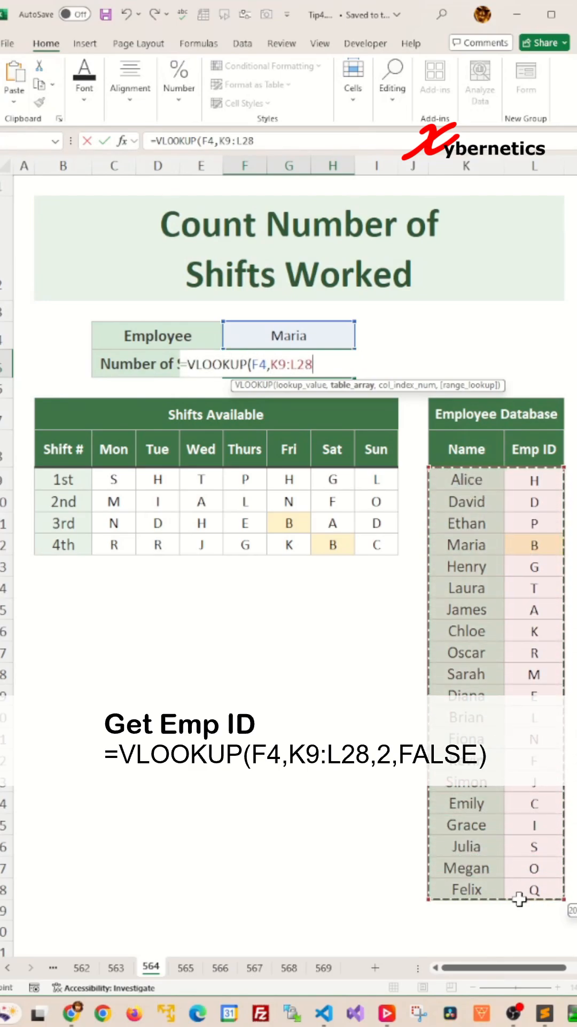
{"action": "type", "text": ","}
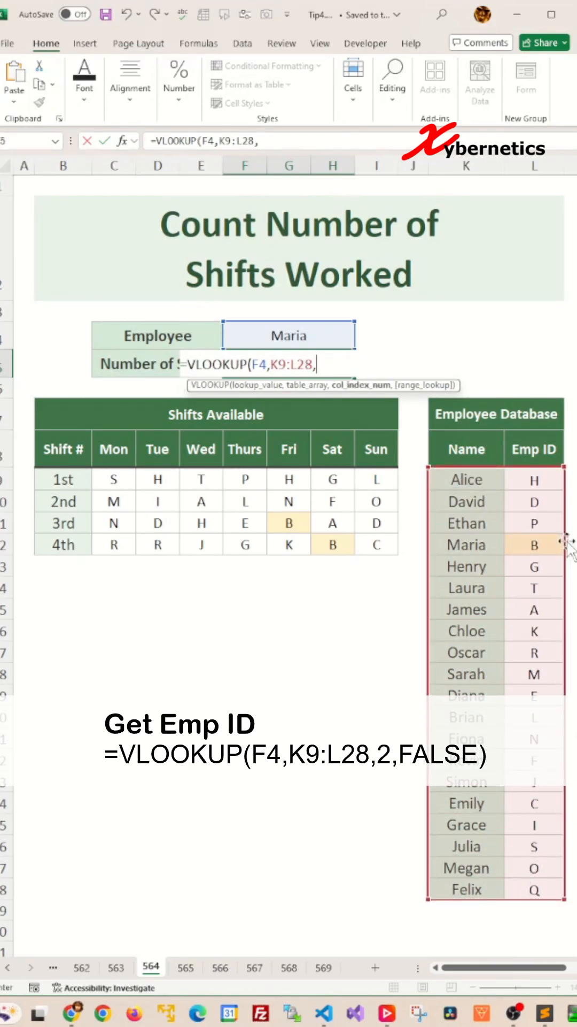
{"action": "type", "text": "2"}
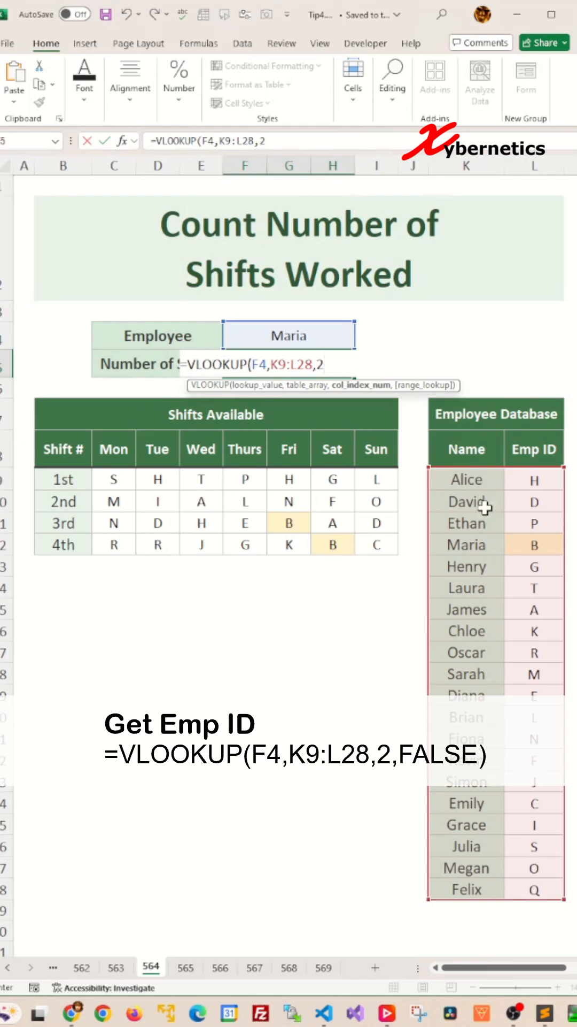
{"action": "type", "text": ","}
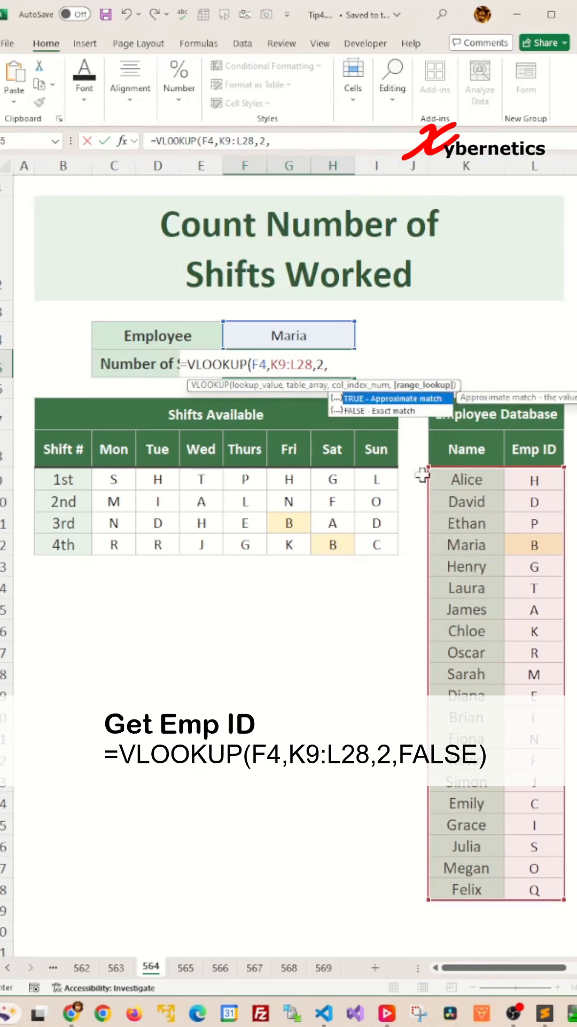
{"action": "type", "text": "FALSE"}
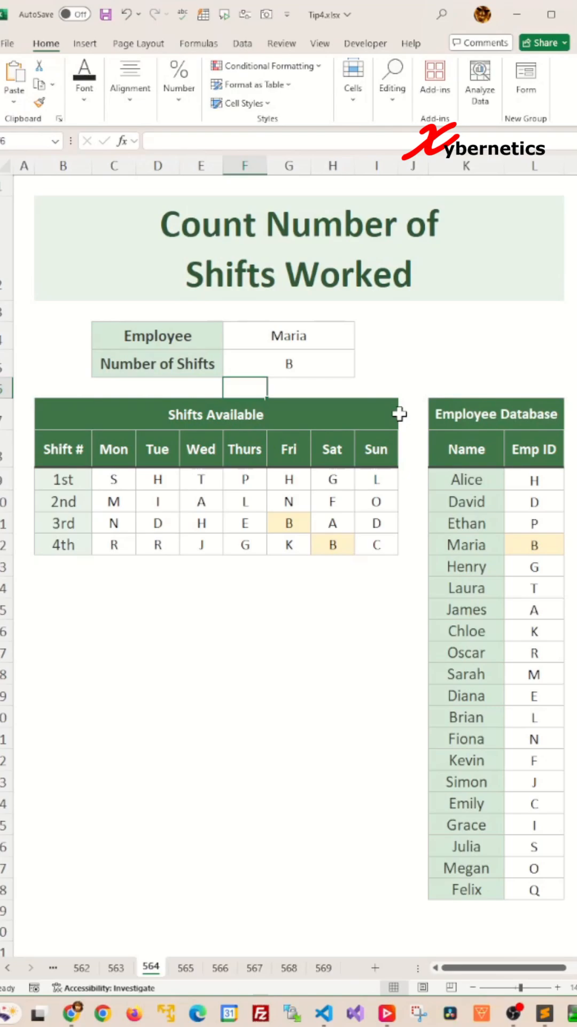
{"action": "mouse_move", "coordinate": [546, 450]}
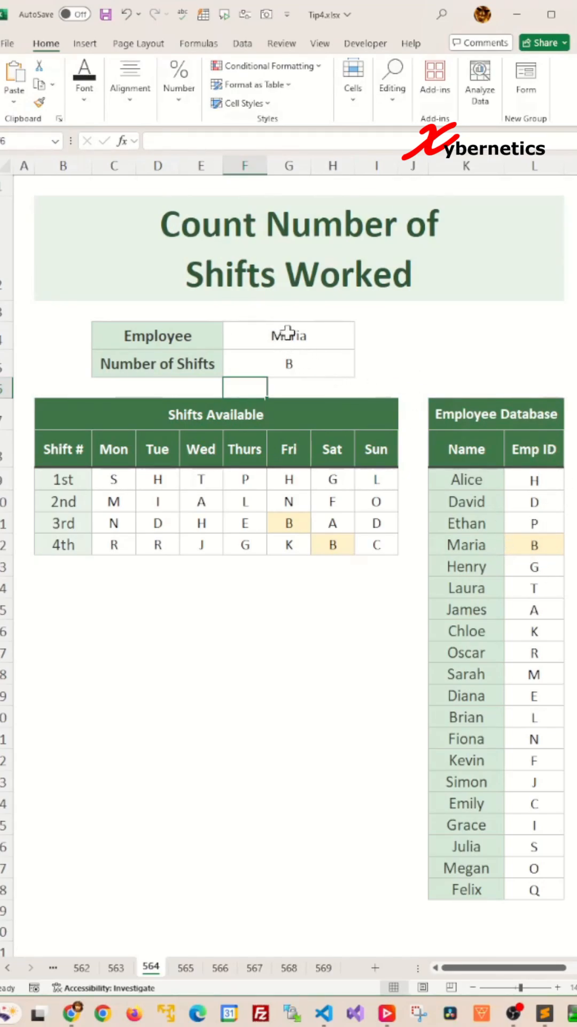
Wrap the lookup as =COUNTIF(C9:I12,VLOOKUP(F4,K9:L28,2,FALSE)) to count shifts.
{"action": "type", "text": "=VLOOKUP(F4,K9:L28,2,FALSE)"}
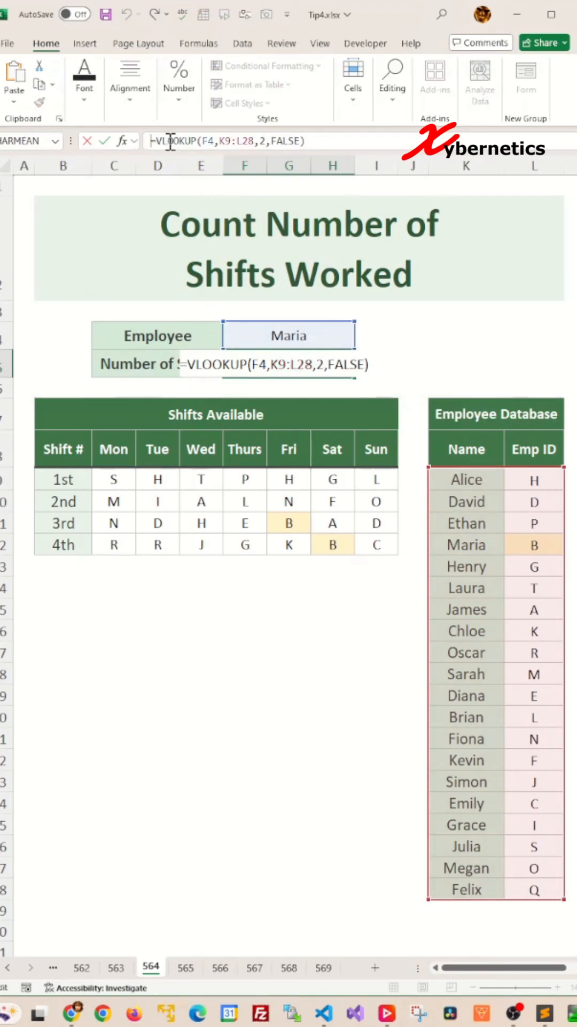
{"action": "type", "text": "COUNTIF("}
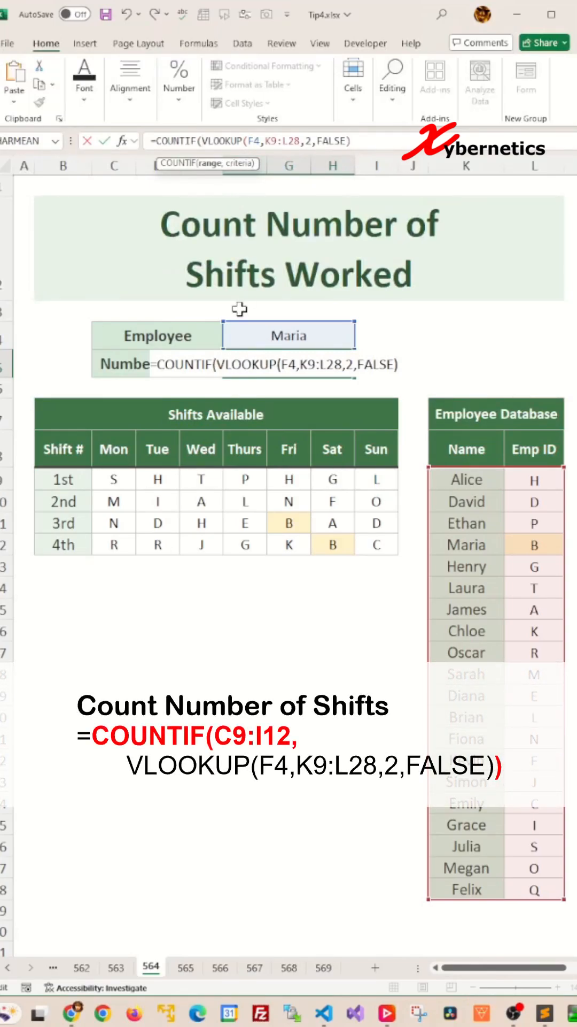
{"action": "left_click_drag", "start_coordinate": [113, 478], "coordinate": [374, 545]}
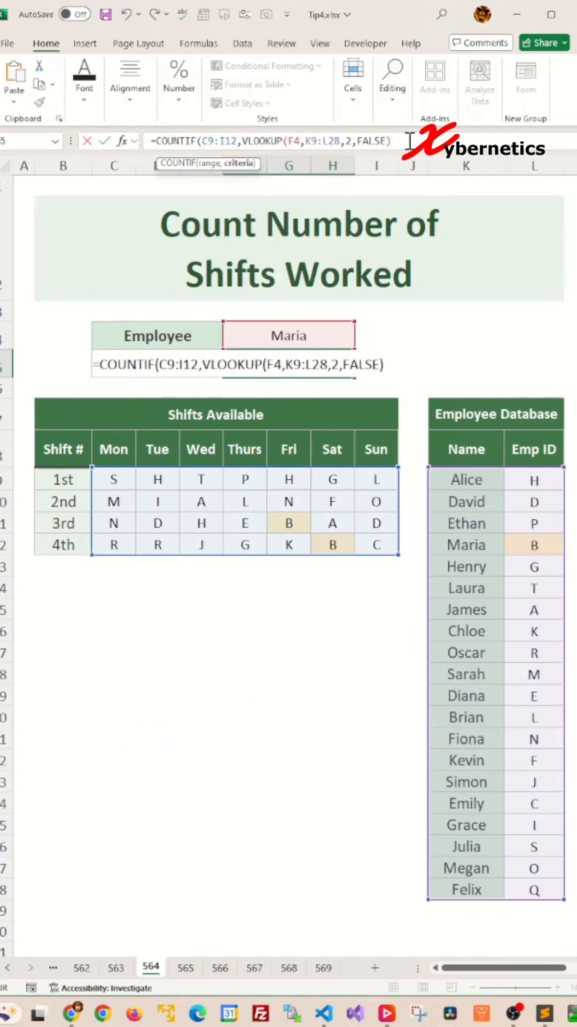
{"action": "type", "text": ")"}
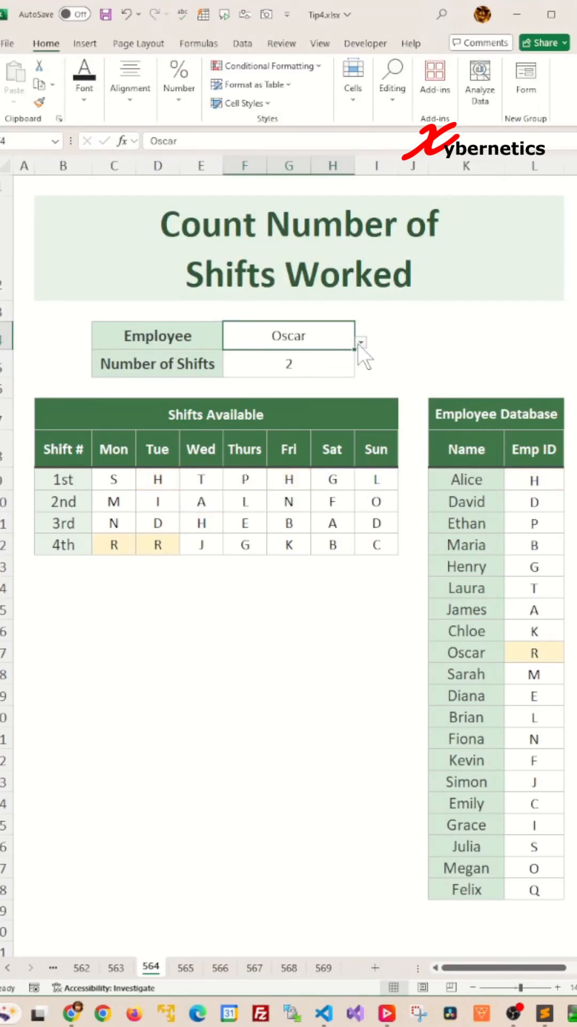
Switch the F4 employee to Laura, showing a count of 1 shift.
{"action": "left_click", "coordinate": [289, 335]}
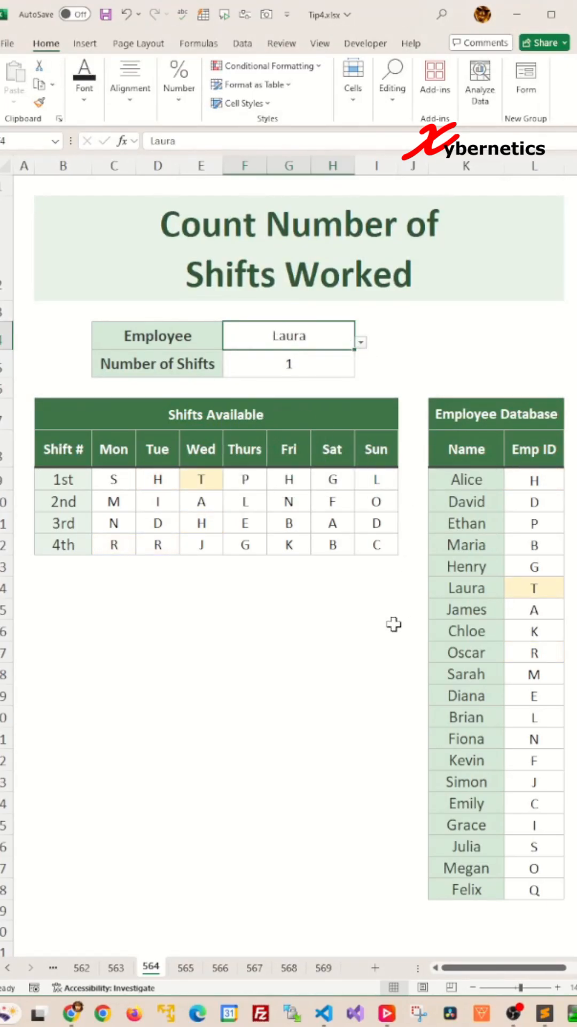